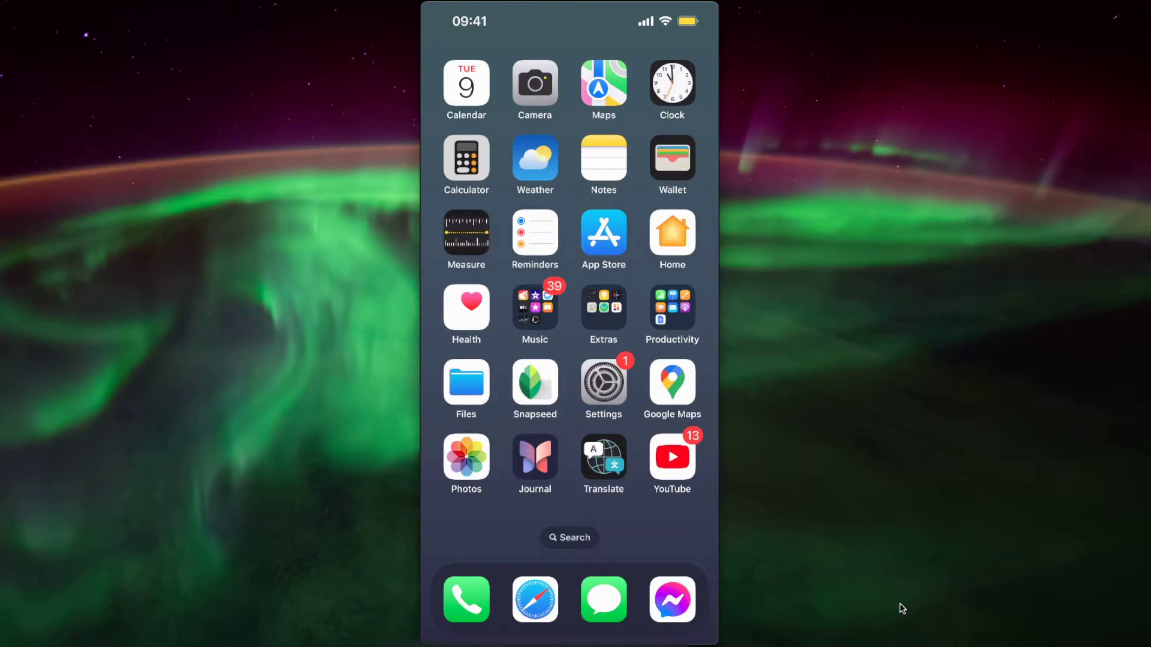
- Launch YouTube and scroll the Home feed to the four-video Shorts shelf
{"action": "left_click", "coordinate": [670, 462]}
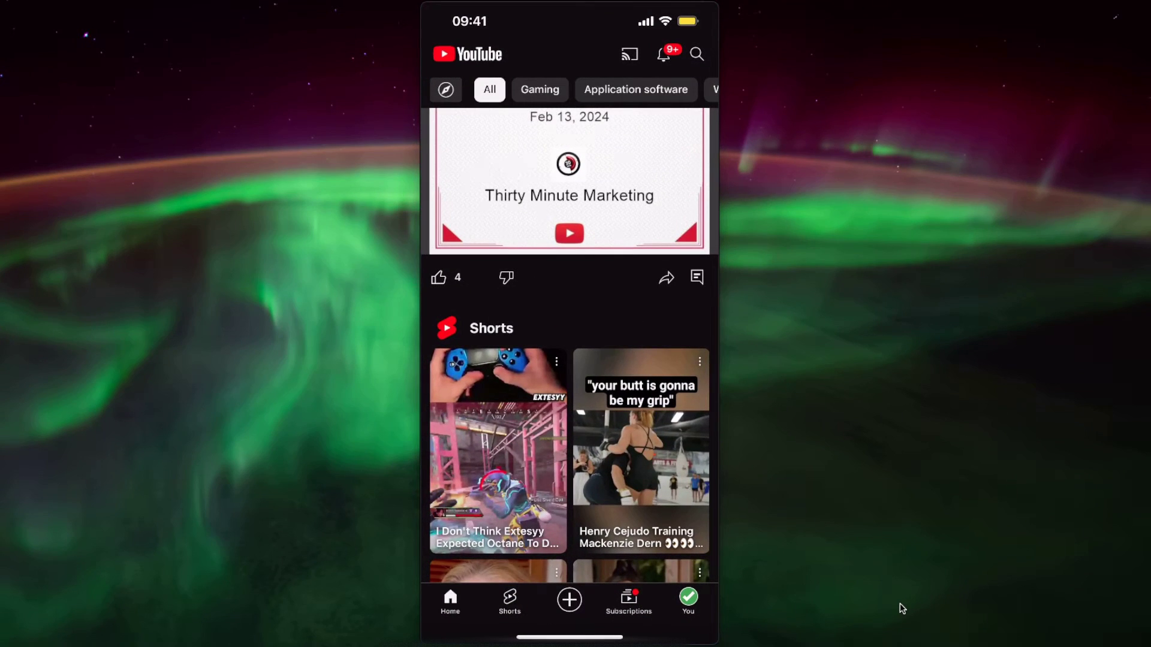
{"action": "scroll", "scroll_direction": "down", "scroll_amount": 3}
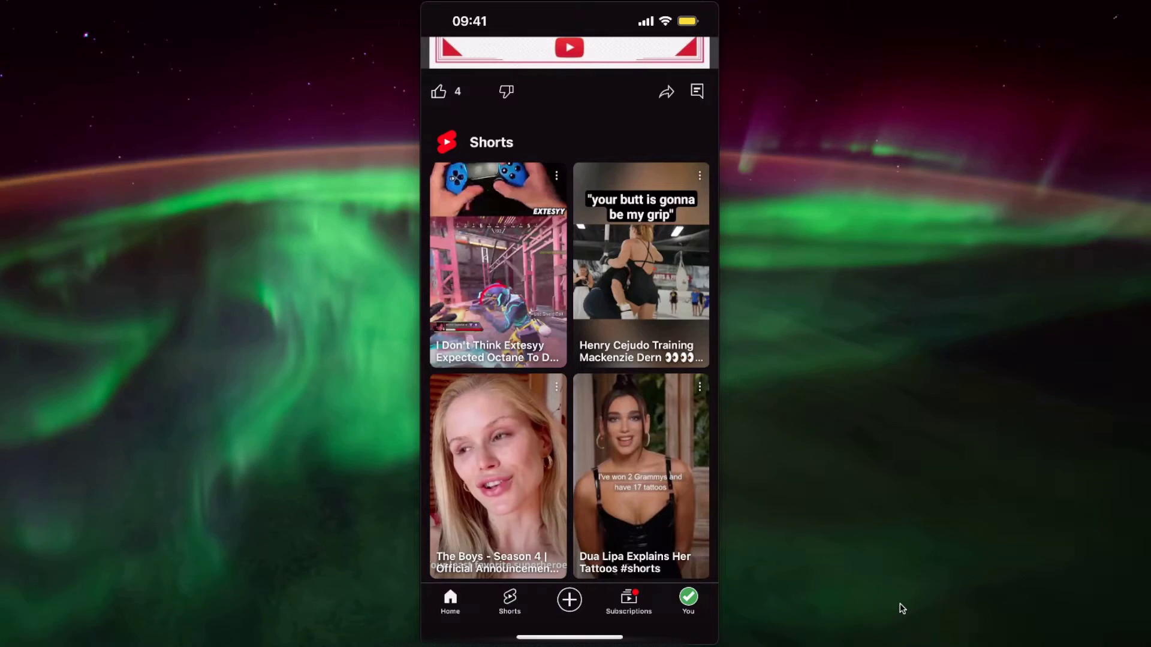
{"action": "scroll", "scroll_direction": "up", "scroll_amount": 3}
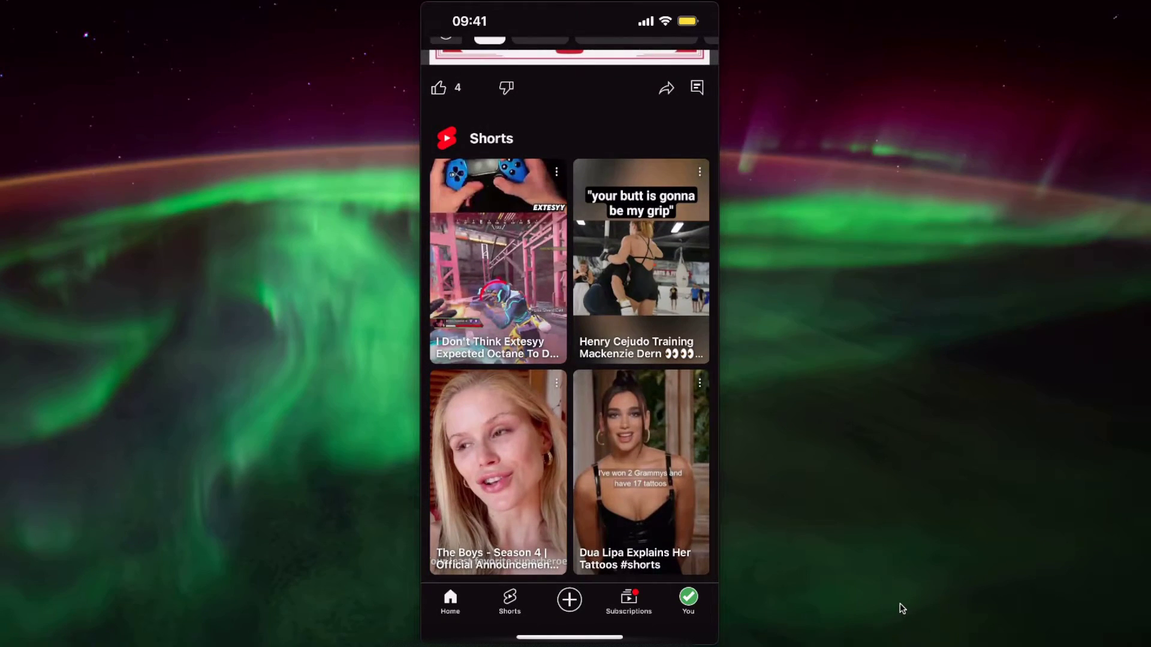
- Mark the Shorts on the shelf as 'Not interested' until the last one is removed
{"action": "left_click", "coordinate": [699, 381]}
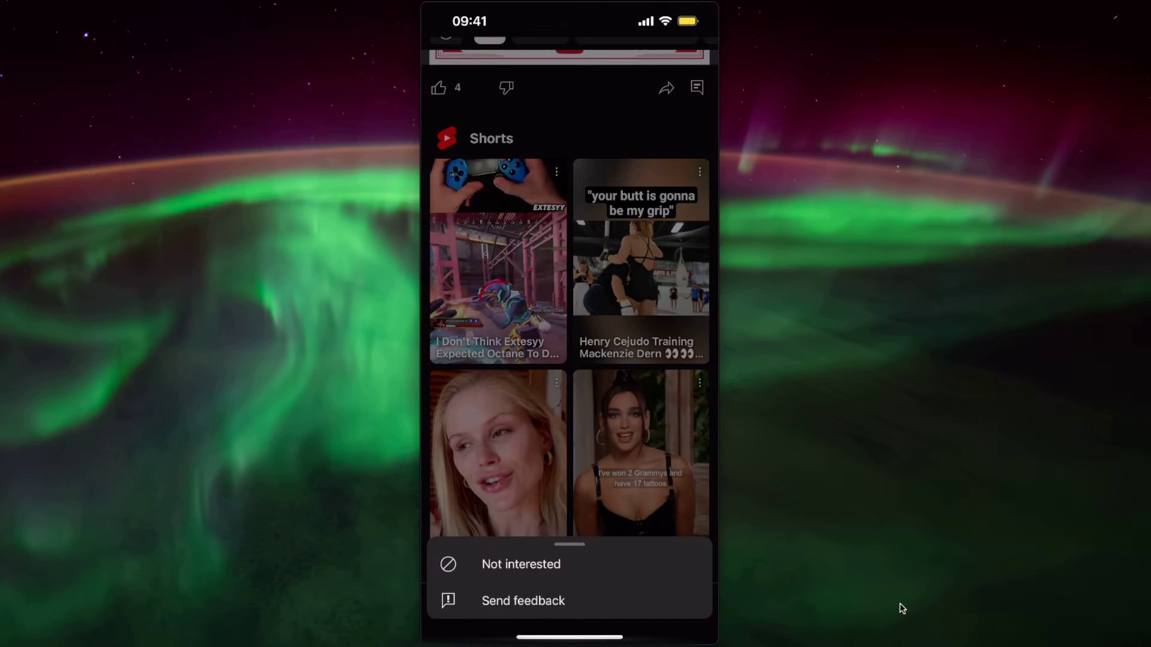
{"action": "left_click", "coordinate": [520, 564]}
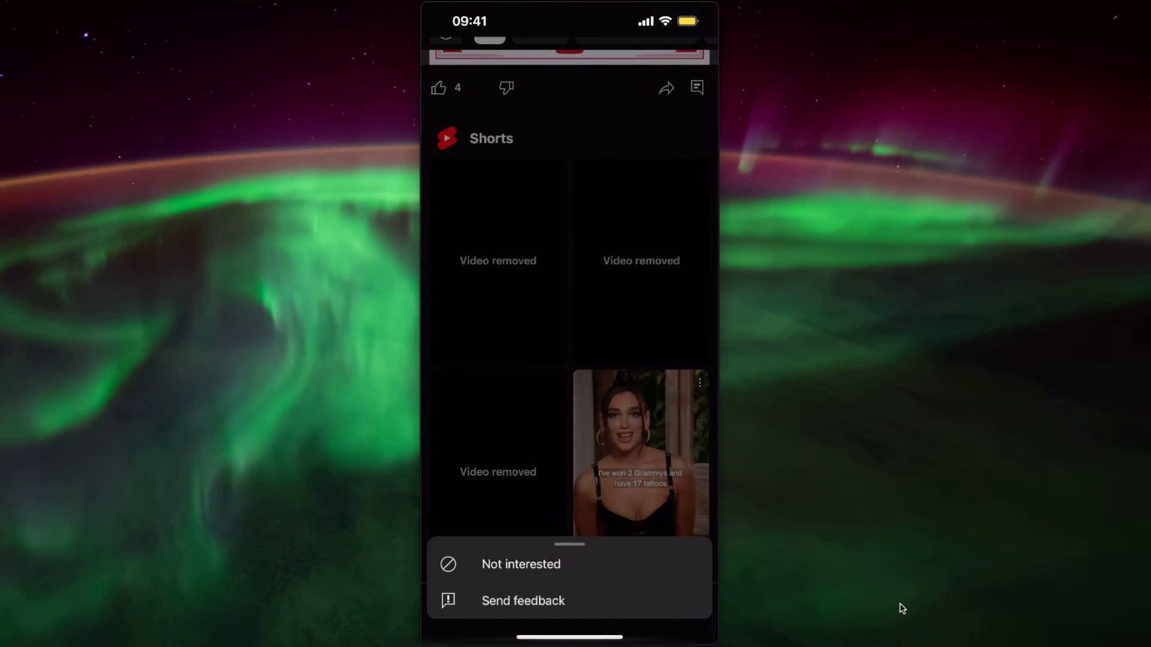
{"action": "left_click", "coordinate": [520, 564]}
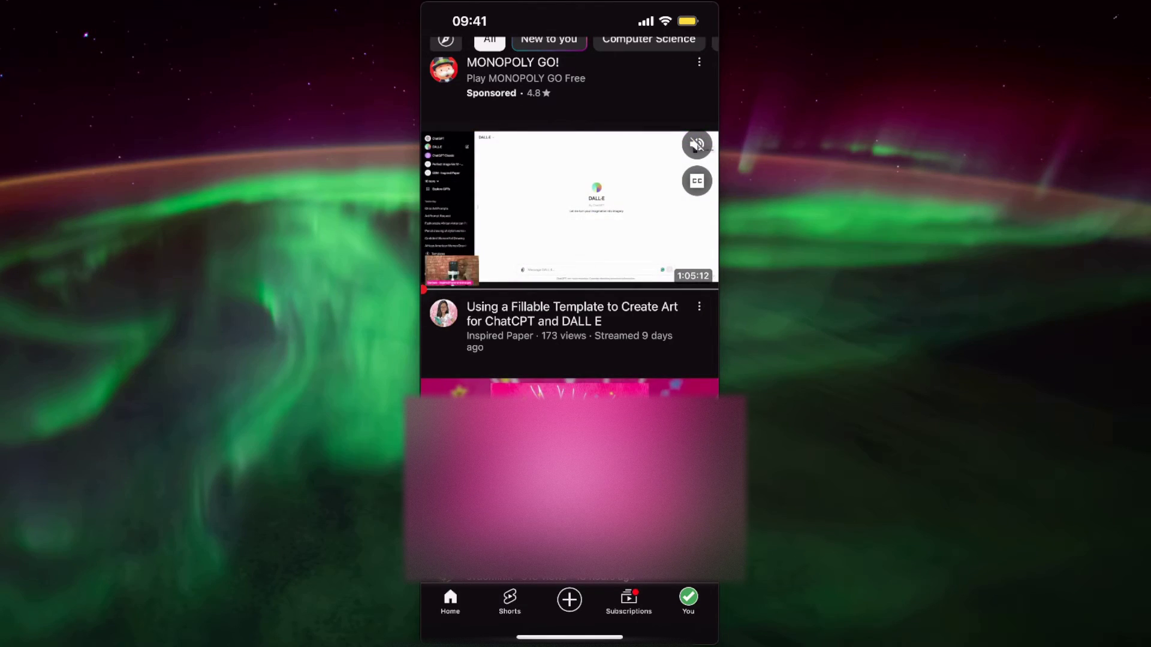
- Scroll through the Home feed to check that no Shorts shelf remains
{"action": "scroll", "scroll_direction": "down", "scroll_amount": 3}
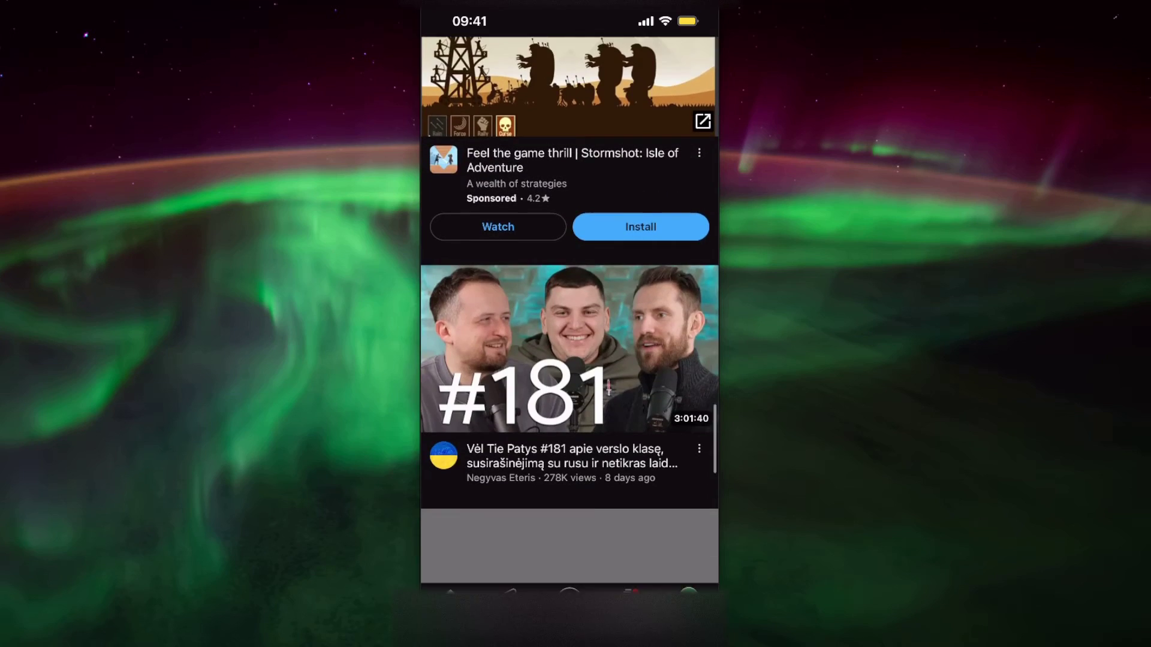
{"action": "scroll", "scroll_direction": "up", "scroll_amount": 3}
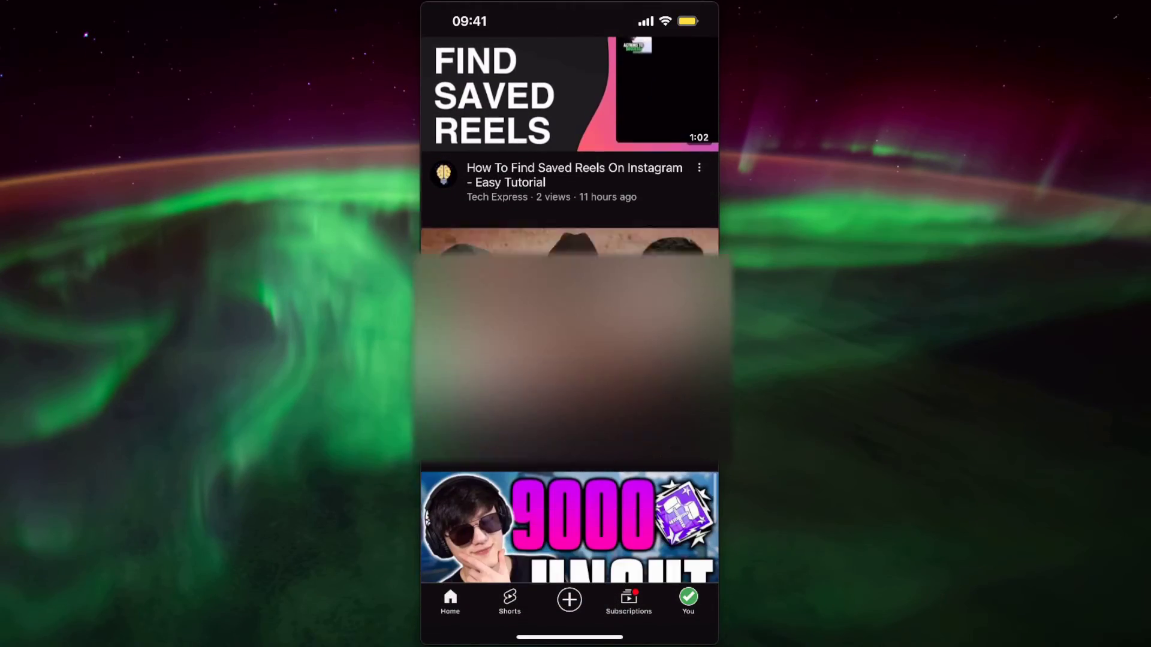
{"action": "scroll", "scroll_direction": "down", "scroll_amount": 3}
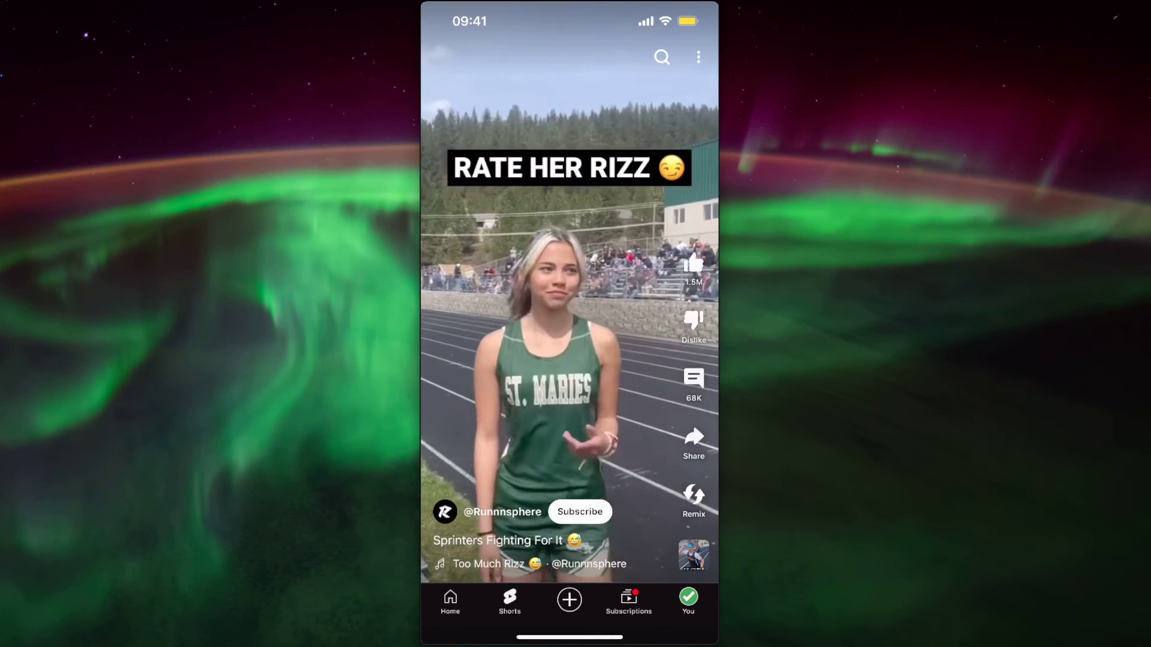
{"action": "left_click", "coordinate": [449, 601]}
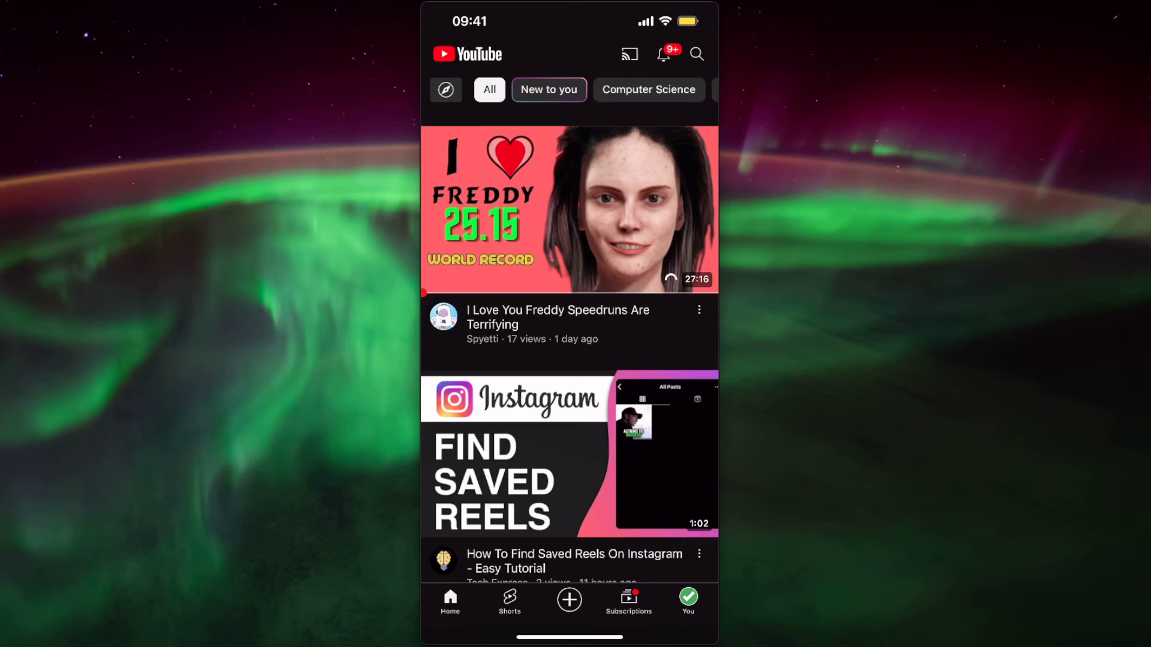